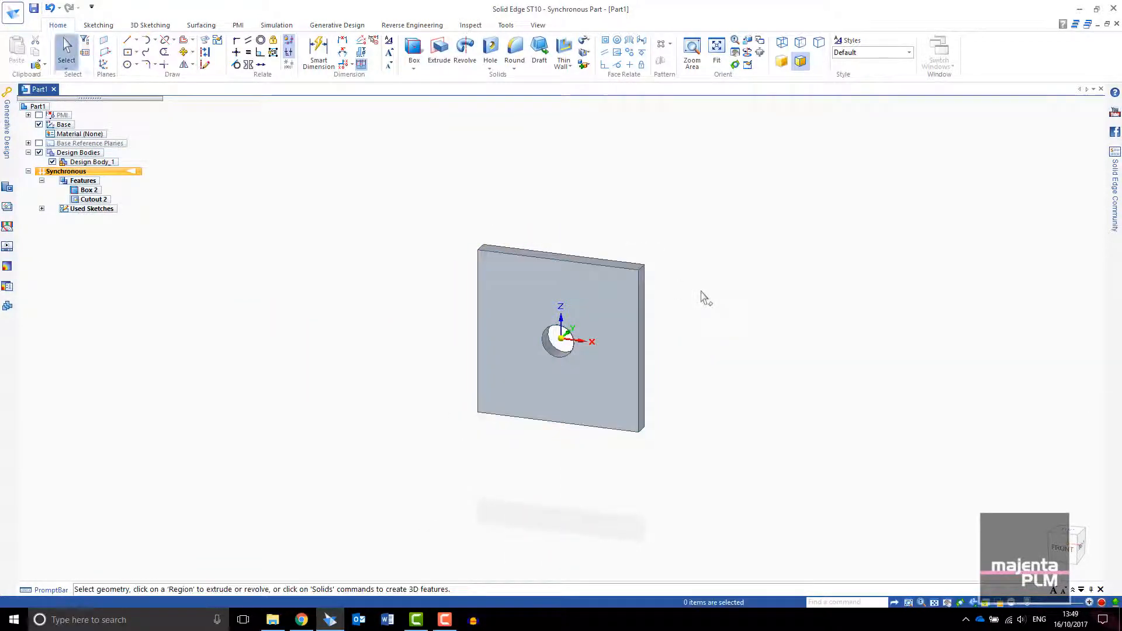
# Enter the Generative Design environment for the plate-with-hole part, using Aluminum, 1060 material.
pyautogui.click(337, 25)
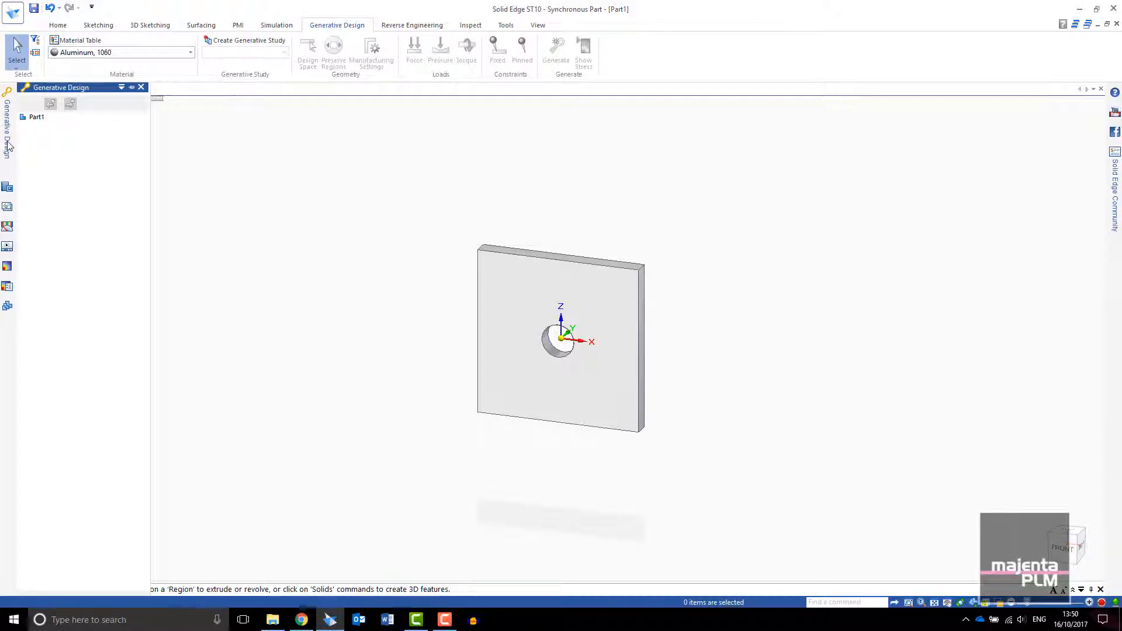
pyautogui.moveTo(134, 96)
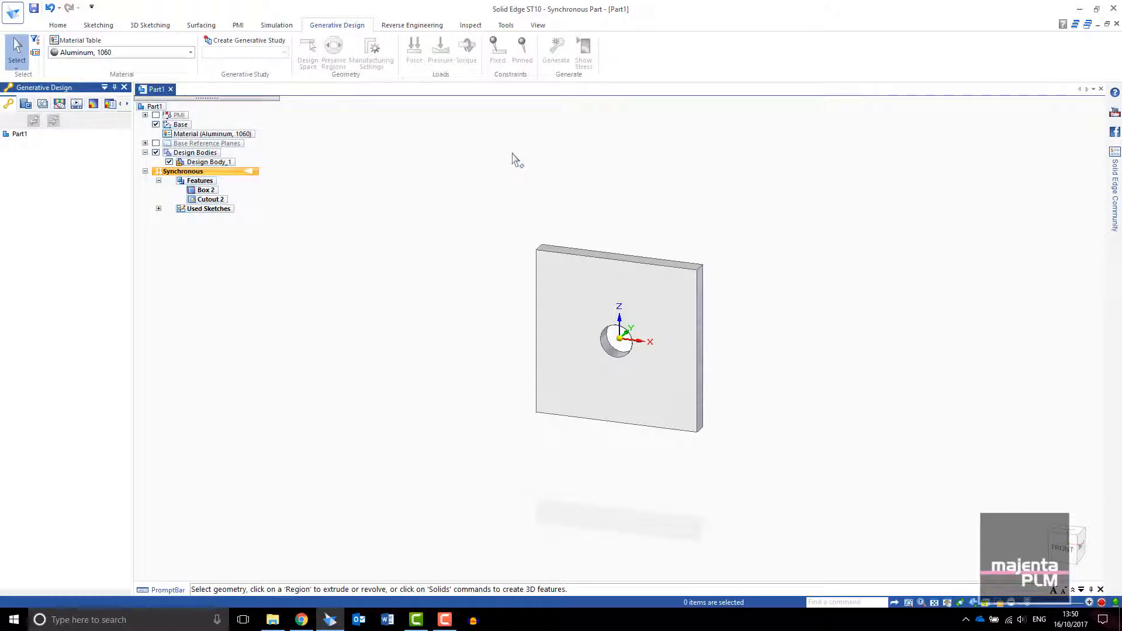
# Create Generative Study_1 and accept Design Body_1 as its design space.
pyautogui.click(245, 40)
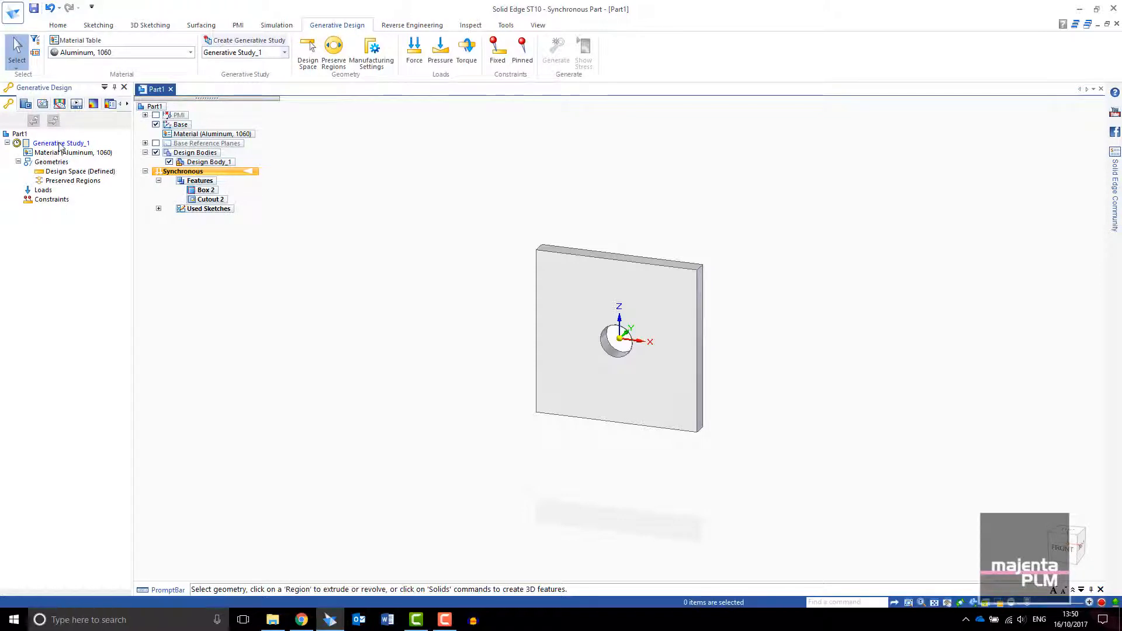
pyautogui.click(61, 143)
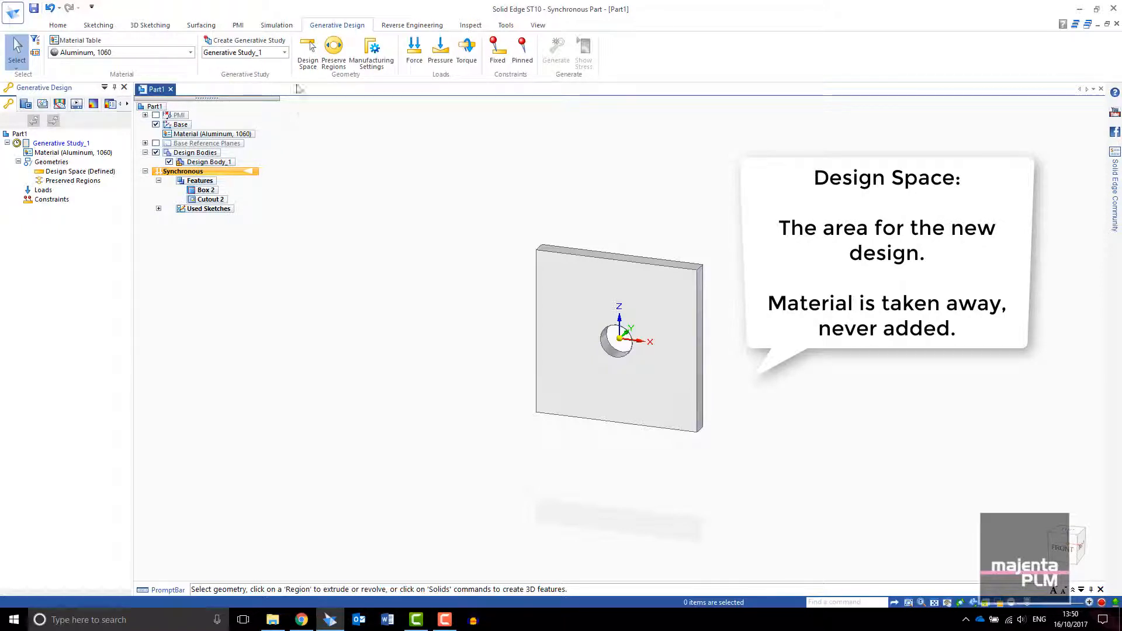
pyautogui.click(307, 52)
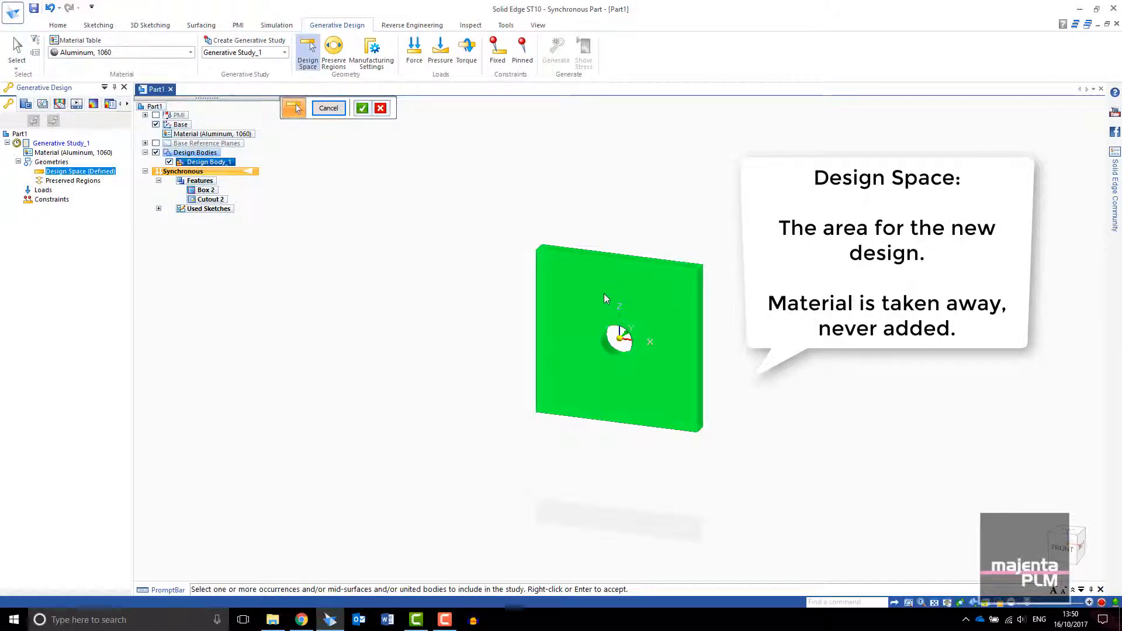
pyautogui.click(362, 108)
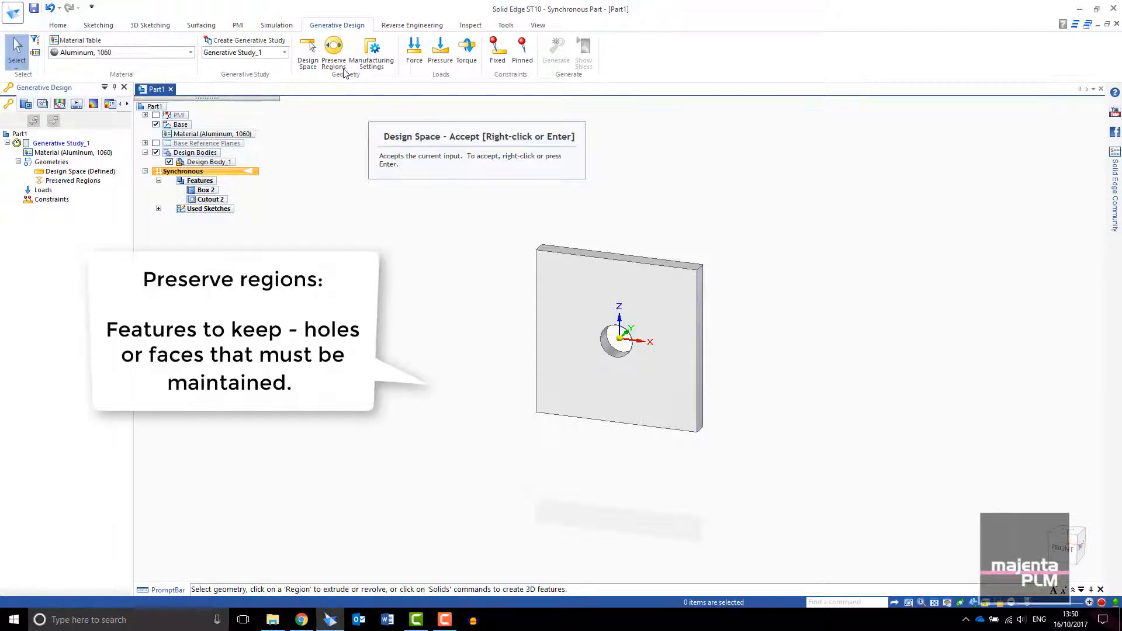
# Preserve the hole and outer rim faces as Region 1.
pyautogui.click(334, 48)
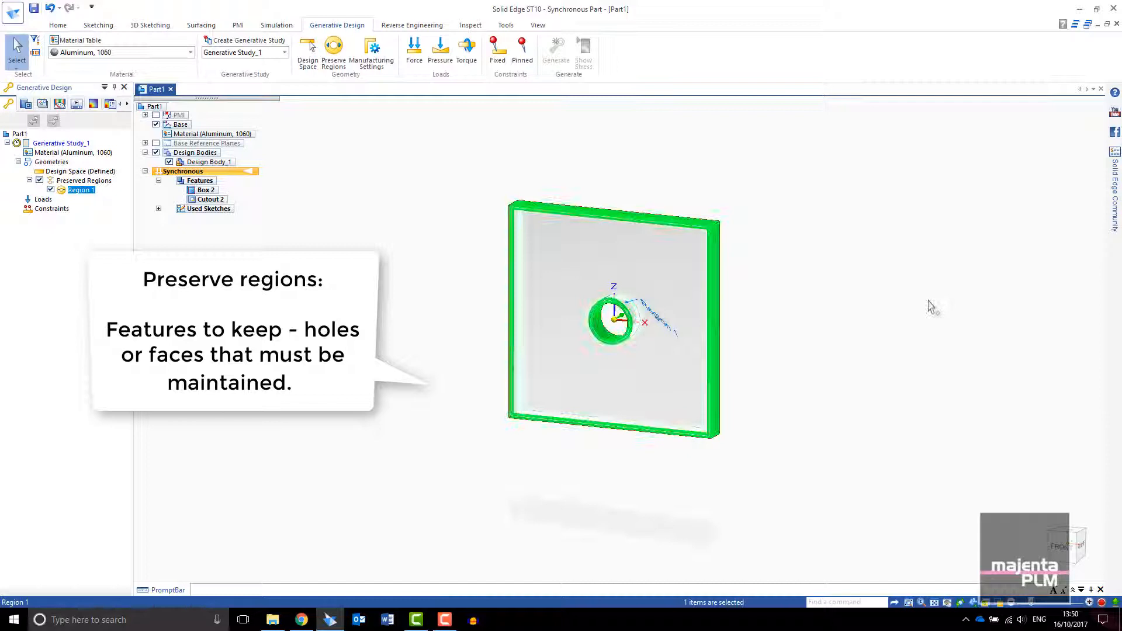
pyautogui.moveTo(414, 51)
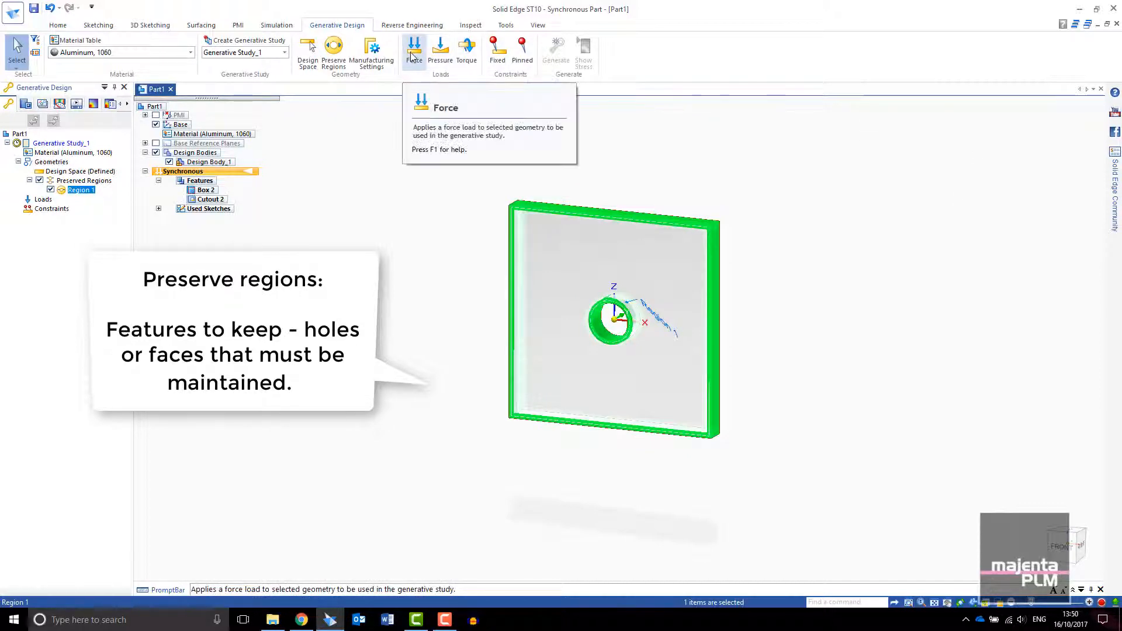
# Apply Force 1 pulling outward on the plate's top and bottom faces.
pyautogui.click(414, 51)
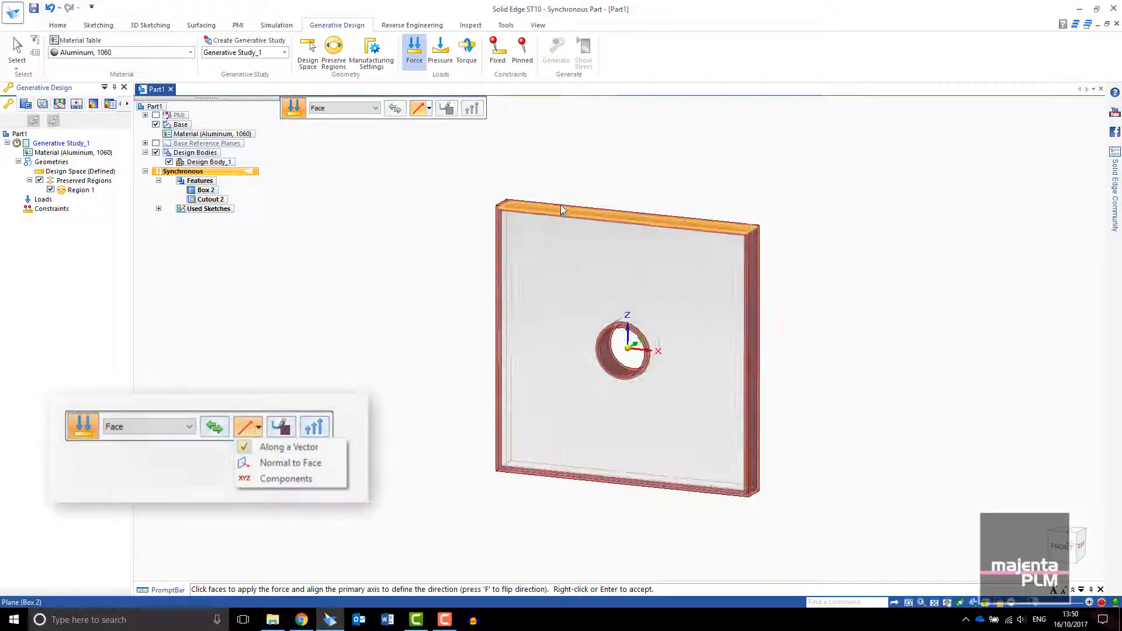
pyautogui.click(561, 210)
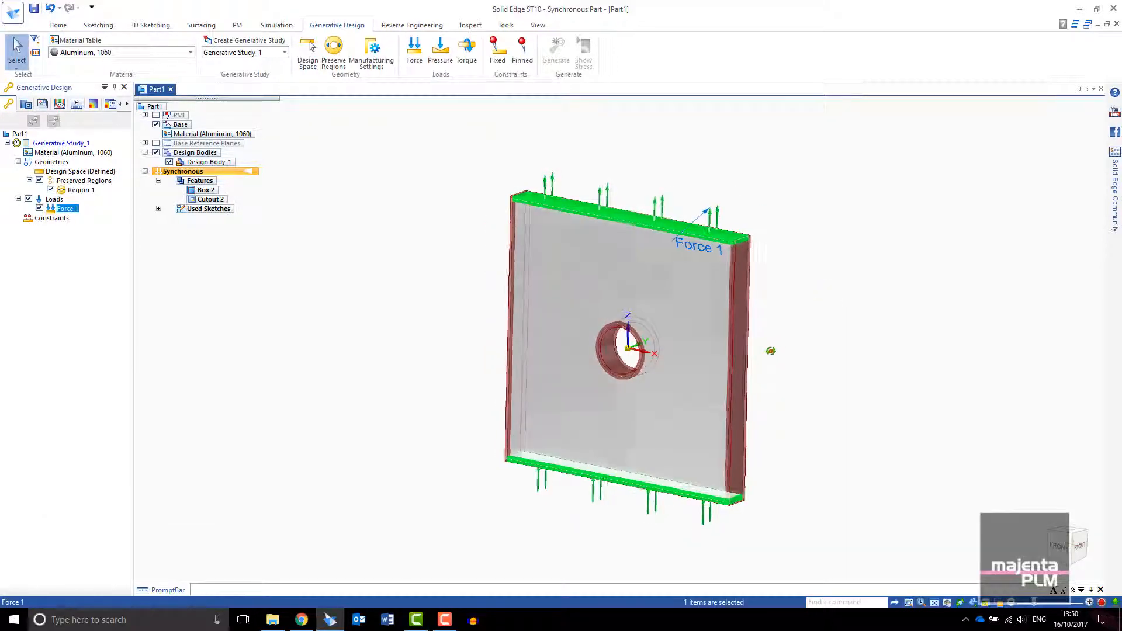
pyautogui.click(496, 50)
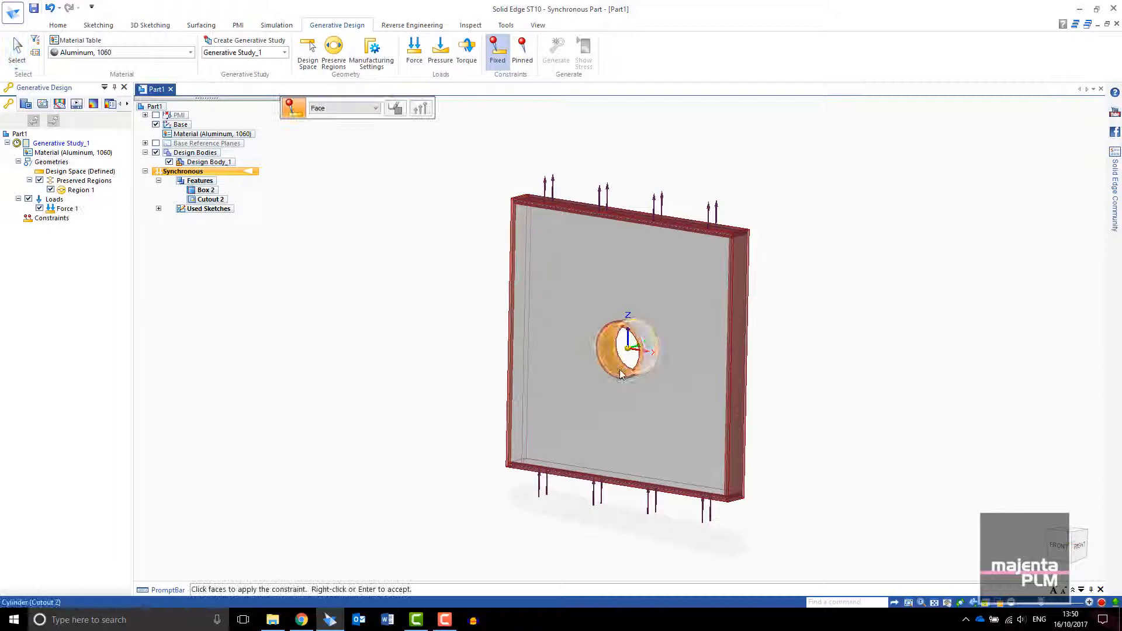
# Fix the hole's cylindrical inner face as constraint Fixed 1.
pyautogui.click(622, 350)
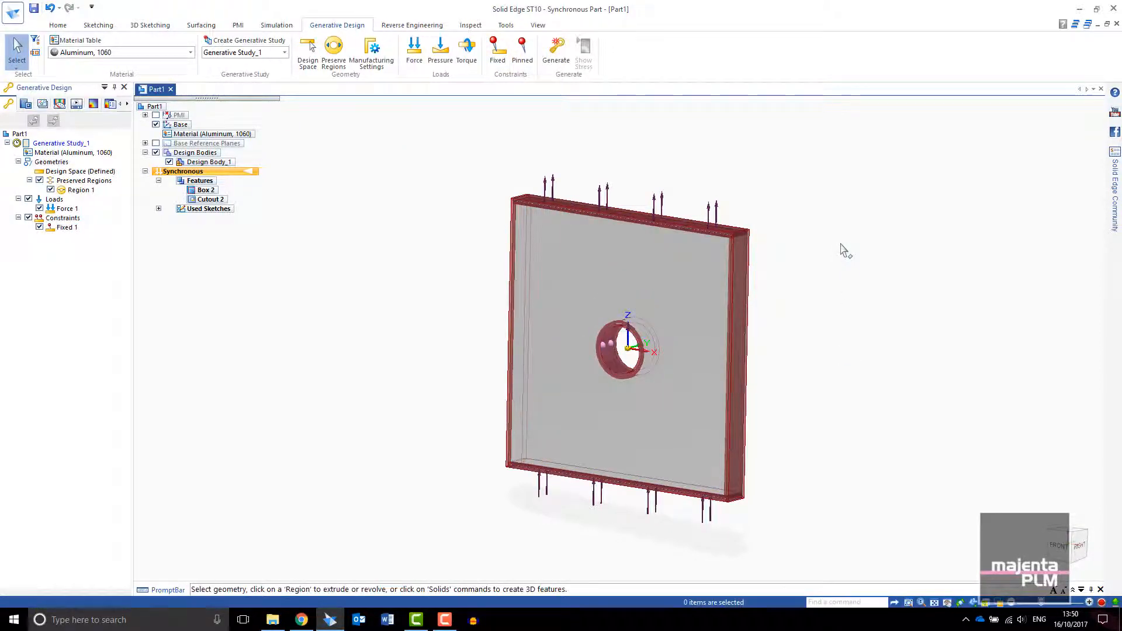
pyautogui.click(67, 208)
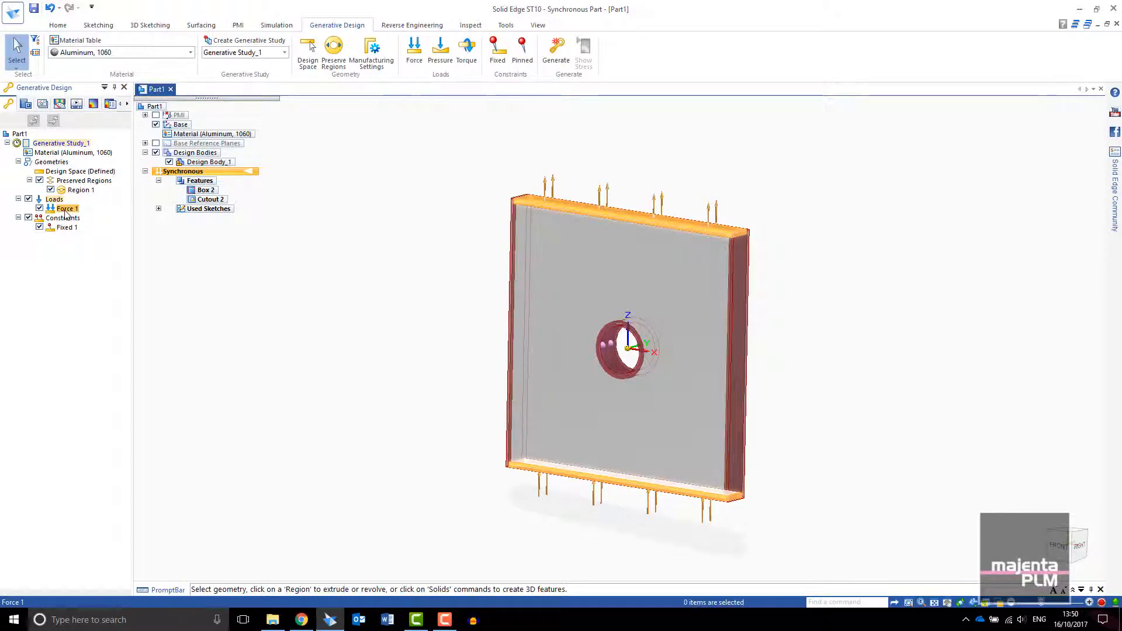
pyautogui.click(68, 227)
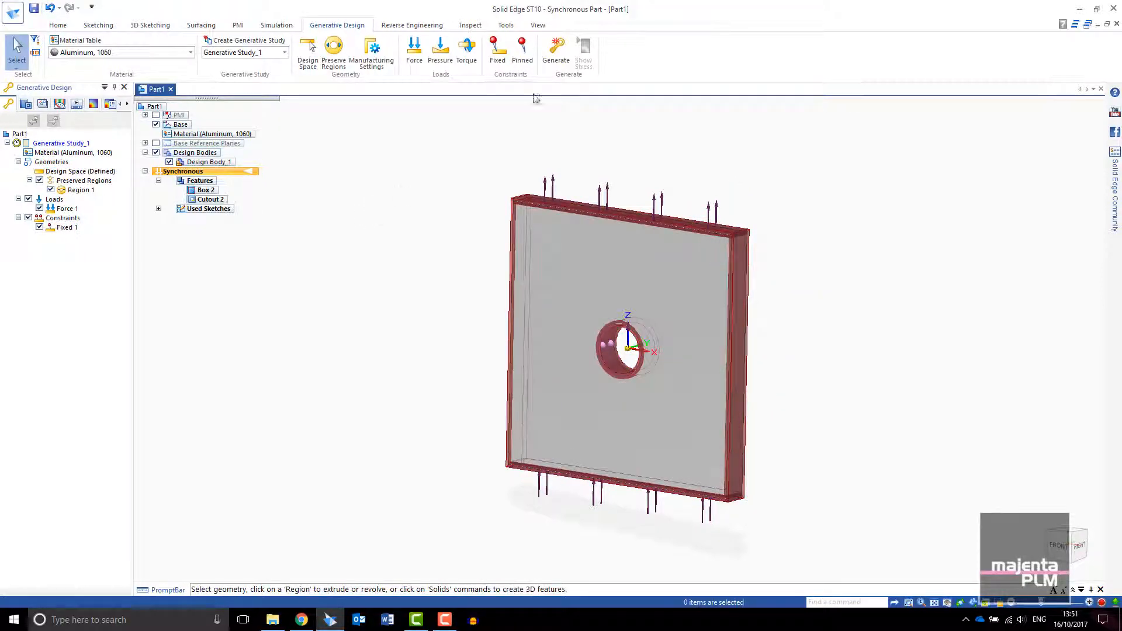
pyautogui.click(556, 51)
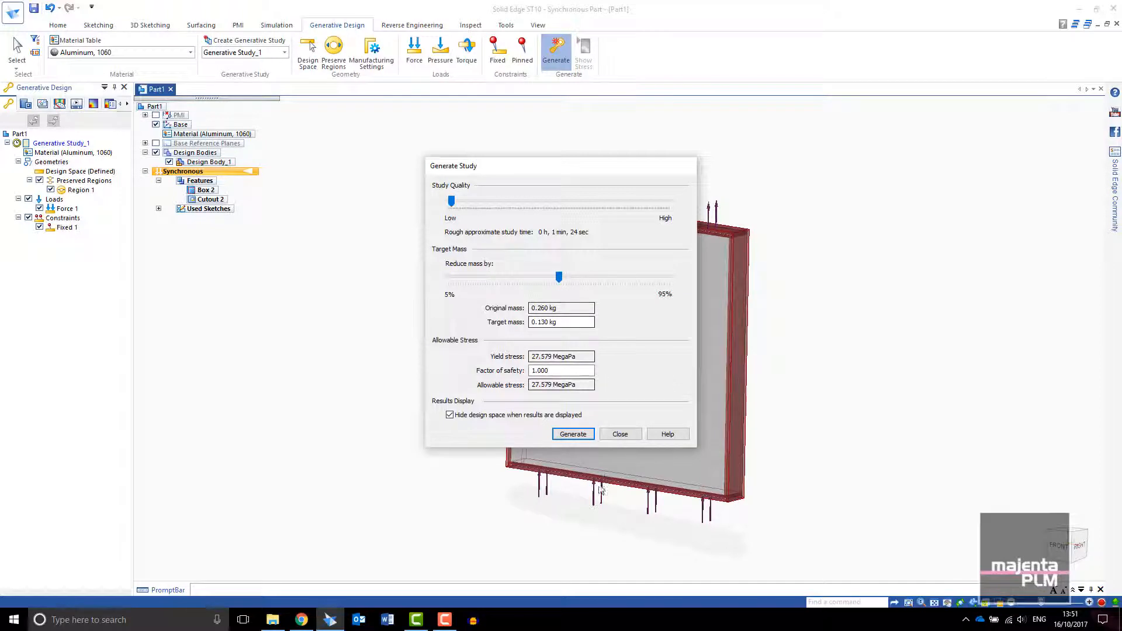
# Generate the study at 50% mass reduction, dismissing the small-features warning, yielding Part Copy 1.
pyautogui.click(571, 434)
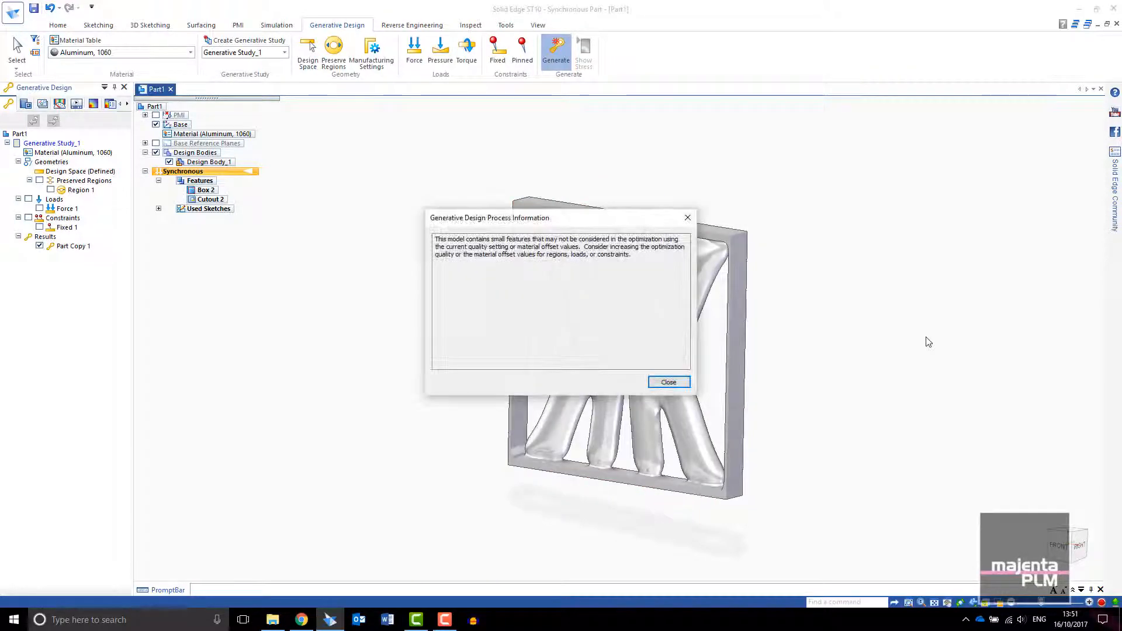
pyautogui.click(668, 381)
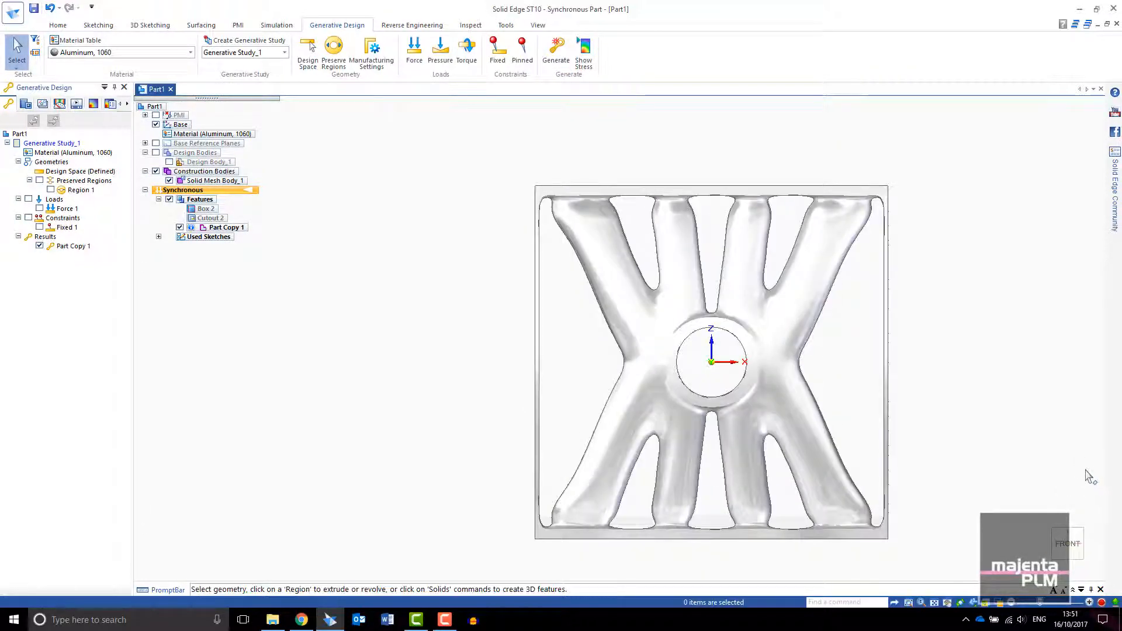
pyautogui.click(214, 181)
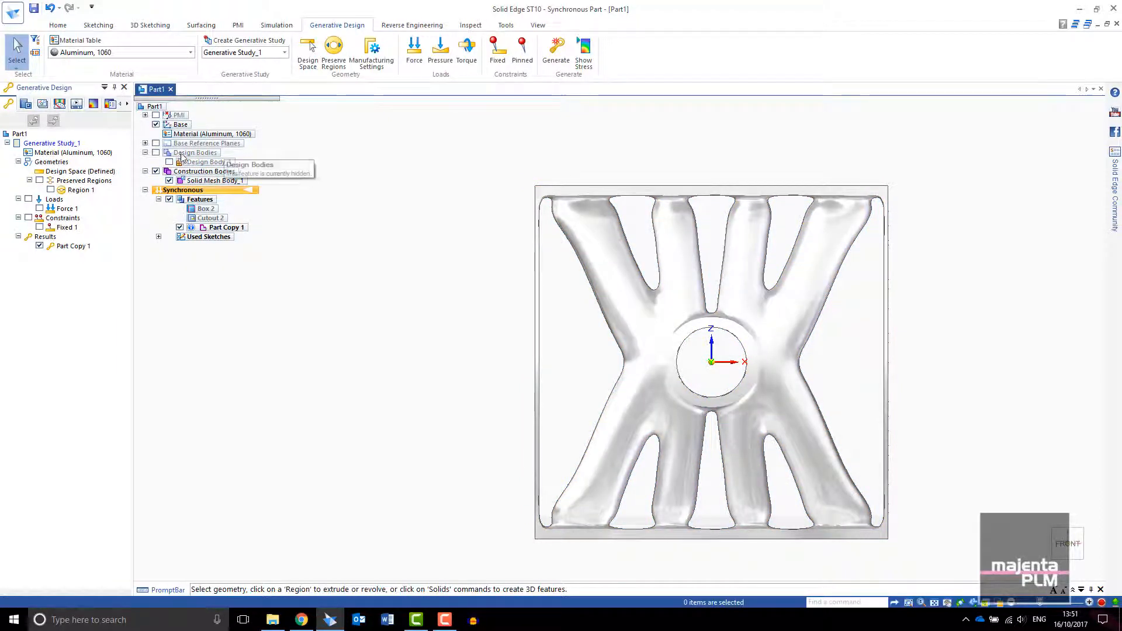
# Toggle Design Body and Part Copy visibility to compare the result against the design space.
pyautogui.click(208, 162)
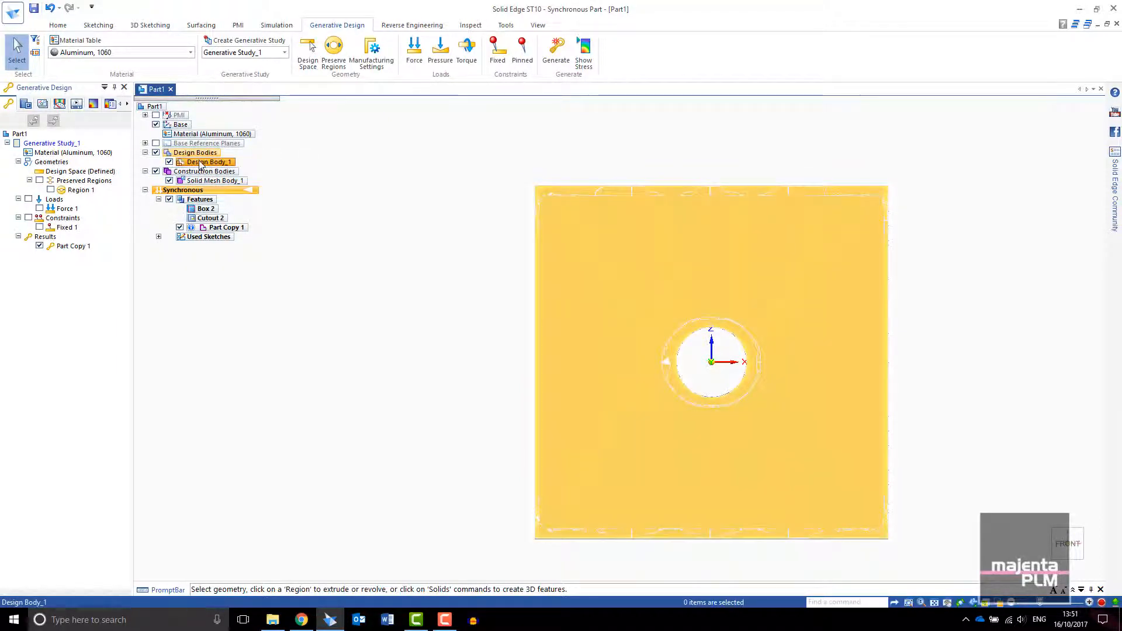
pyautogui.click(155, 172)
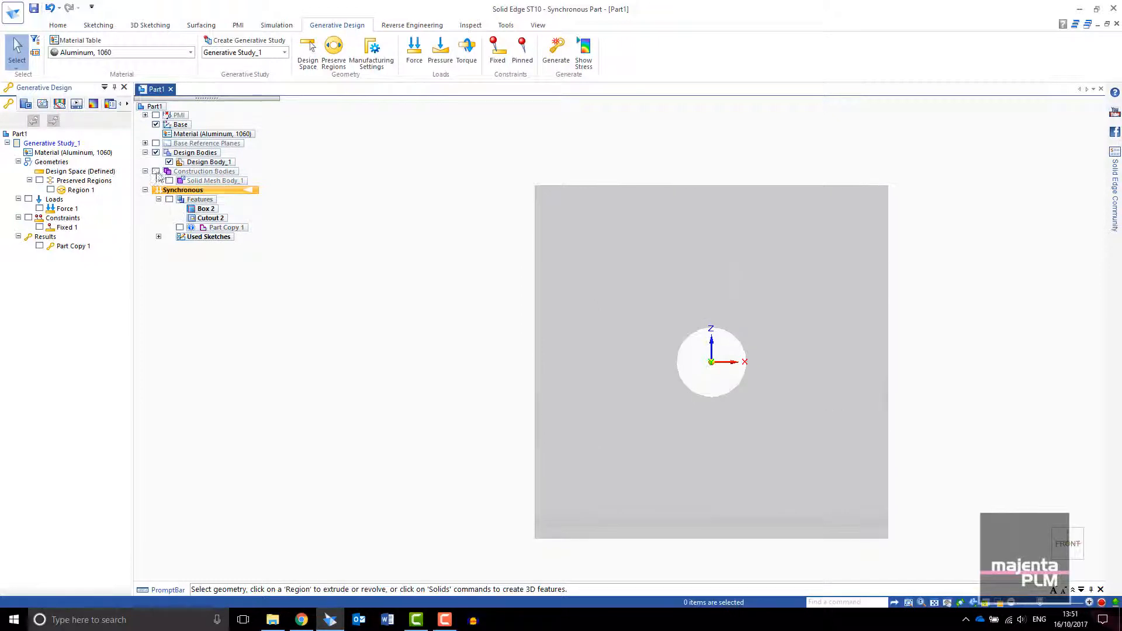
pyautogui.click(155, 172)
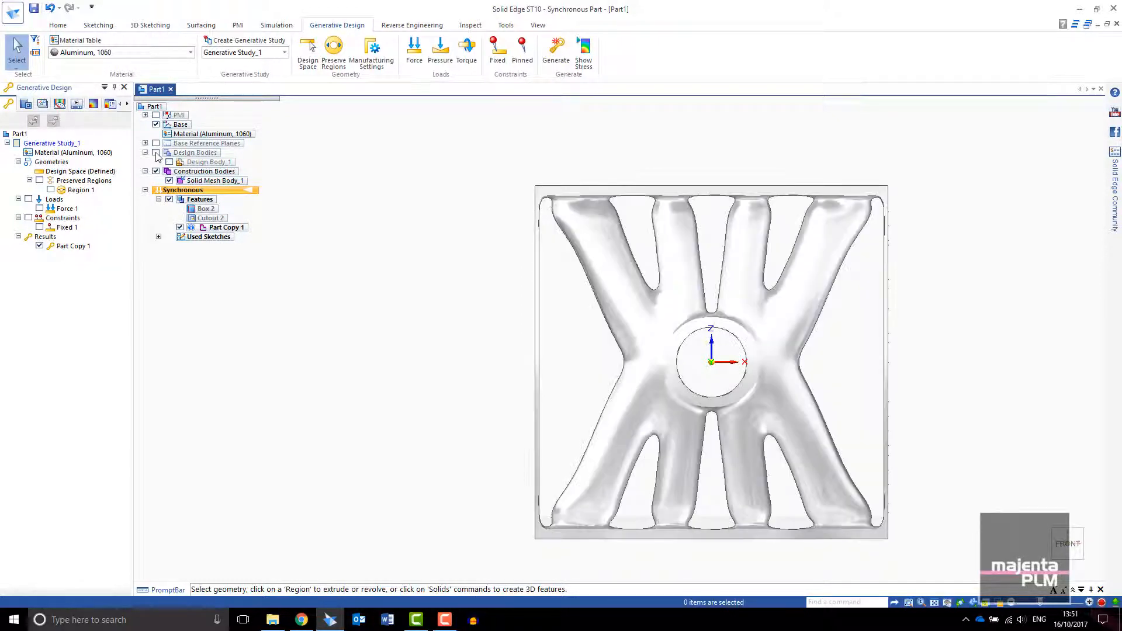
pyautogui.click(556, 52)
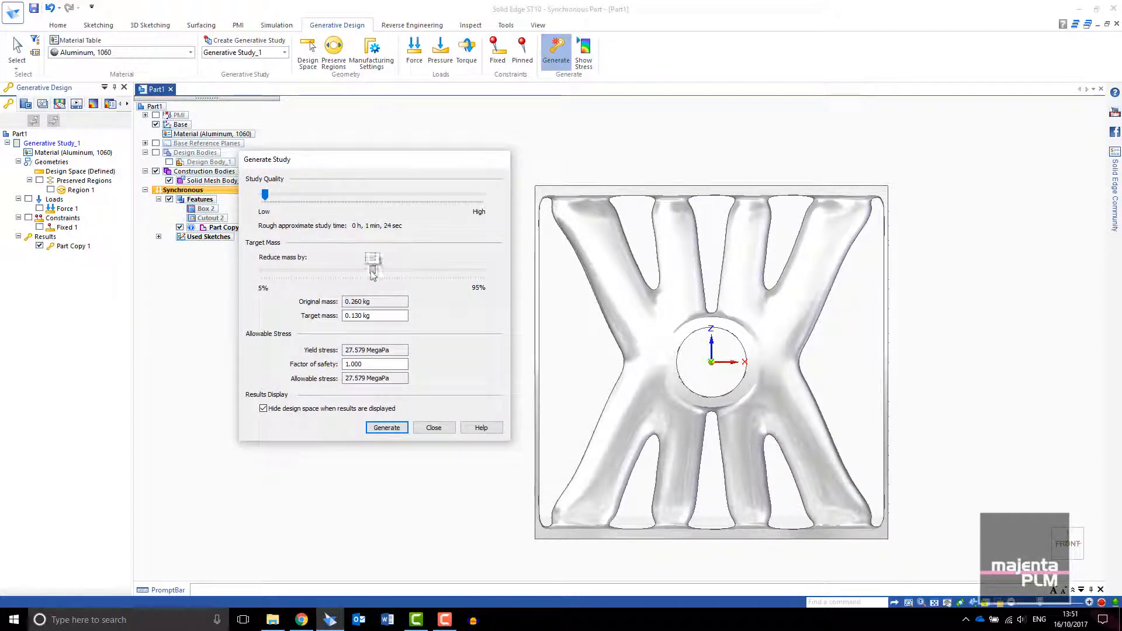
# Raise Reduce mass by to 60% and close the Generate Study dialog.
pyautogui.moveTo(372, 259); pyautogui.dragTo(397, 259)
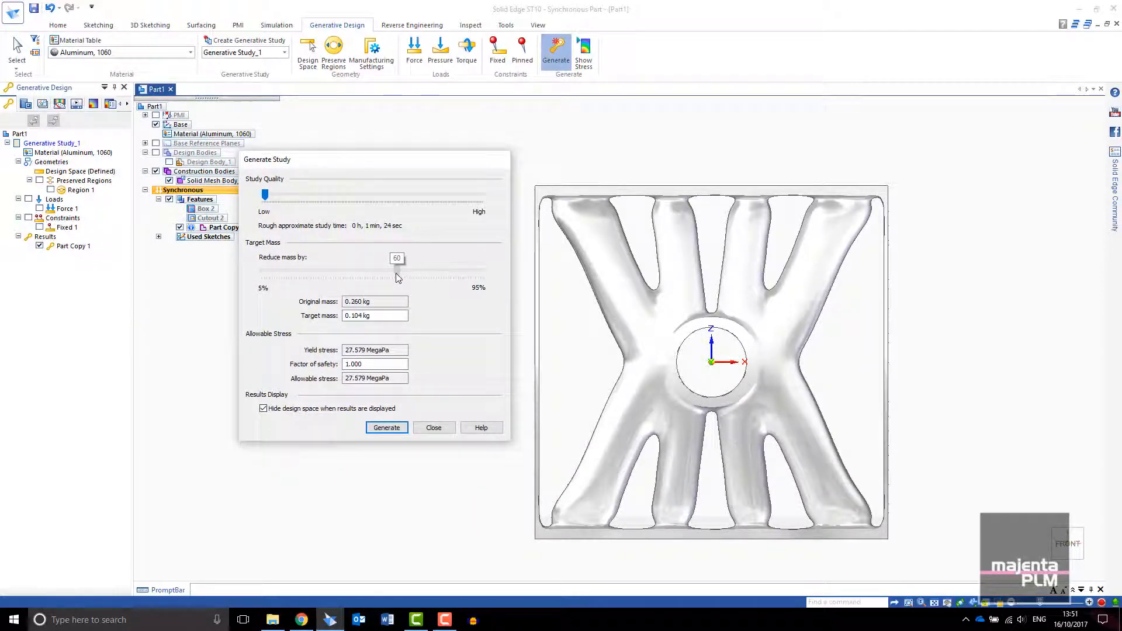
pyautogui.click(386, 428)
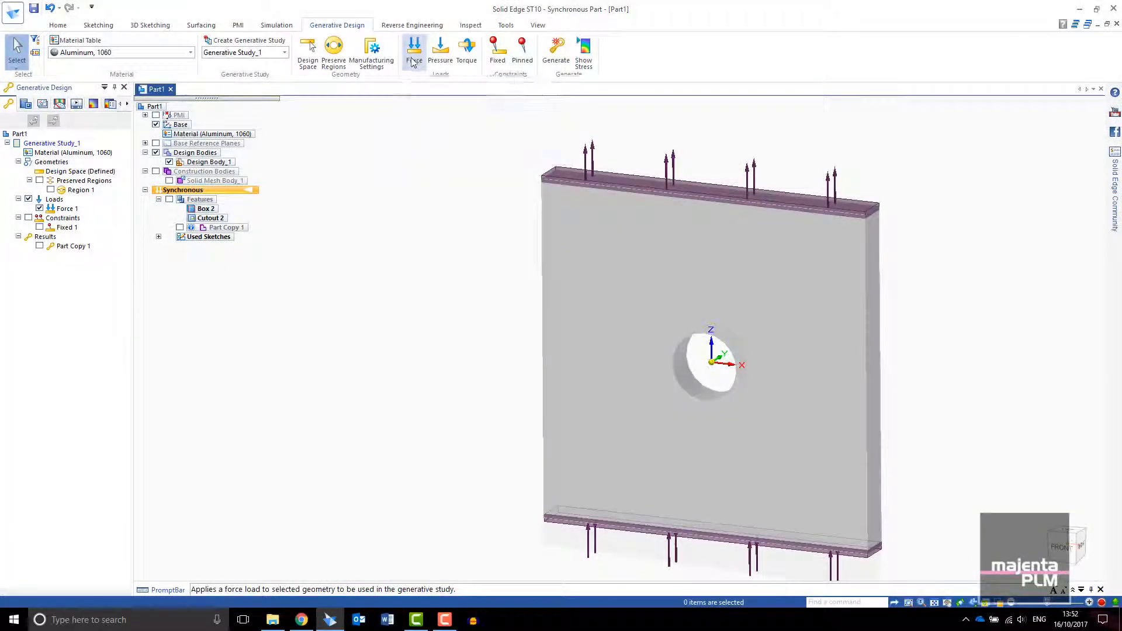
# Add Forces 2, 3 and 4 on the plate's remaining edges.
pyautogui.click(414, 50)
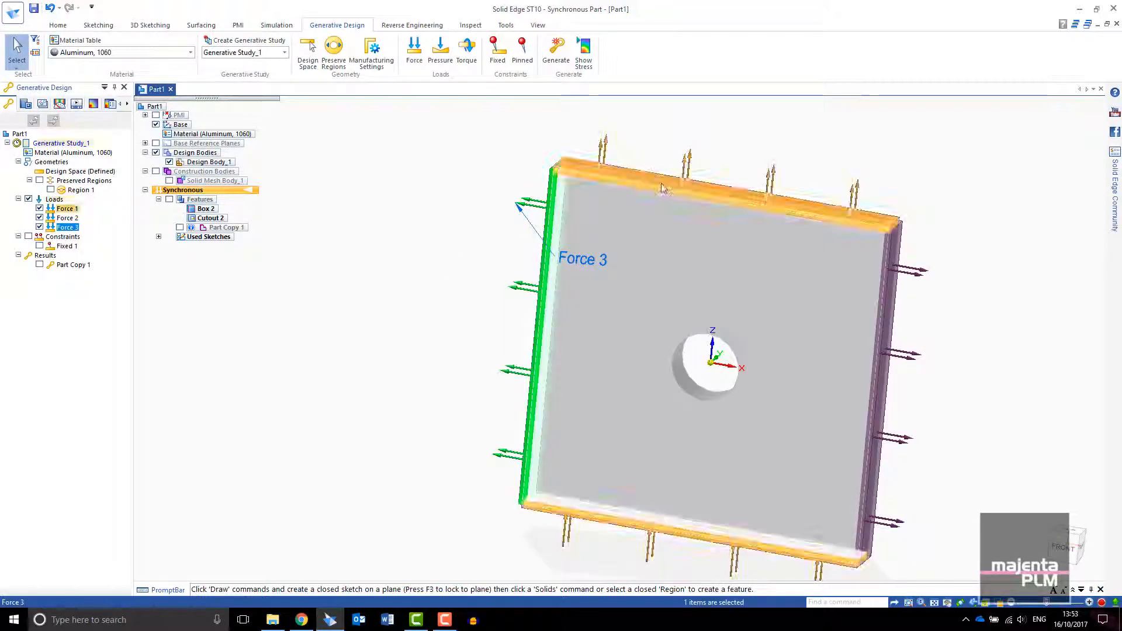
pyautogui.click(414, 50)
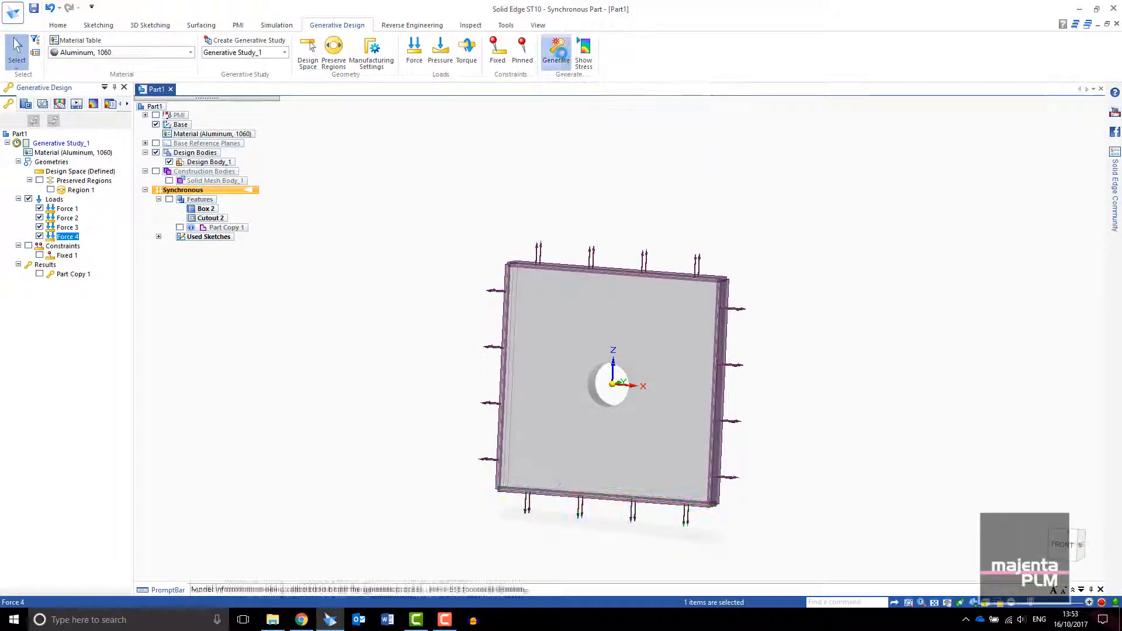
pyautogui.click(555, 48)
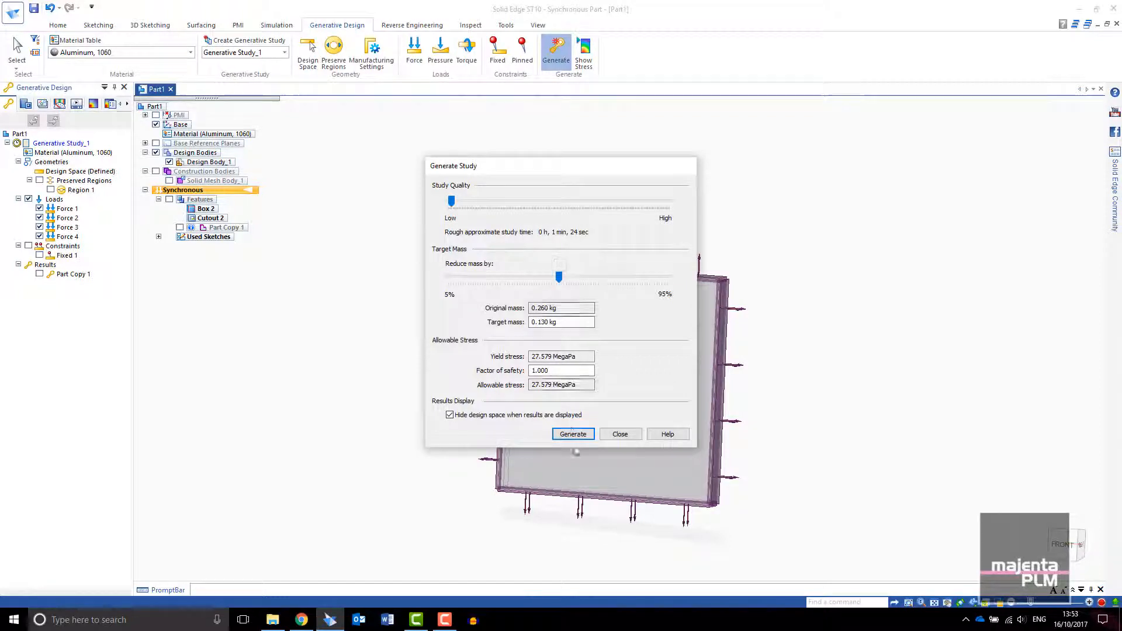
# Generate the four-load study into a radial branching lattice, then open Block.par.
pyautogui.click(573, 434)
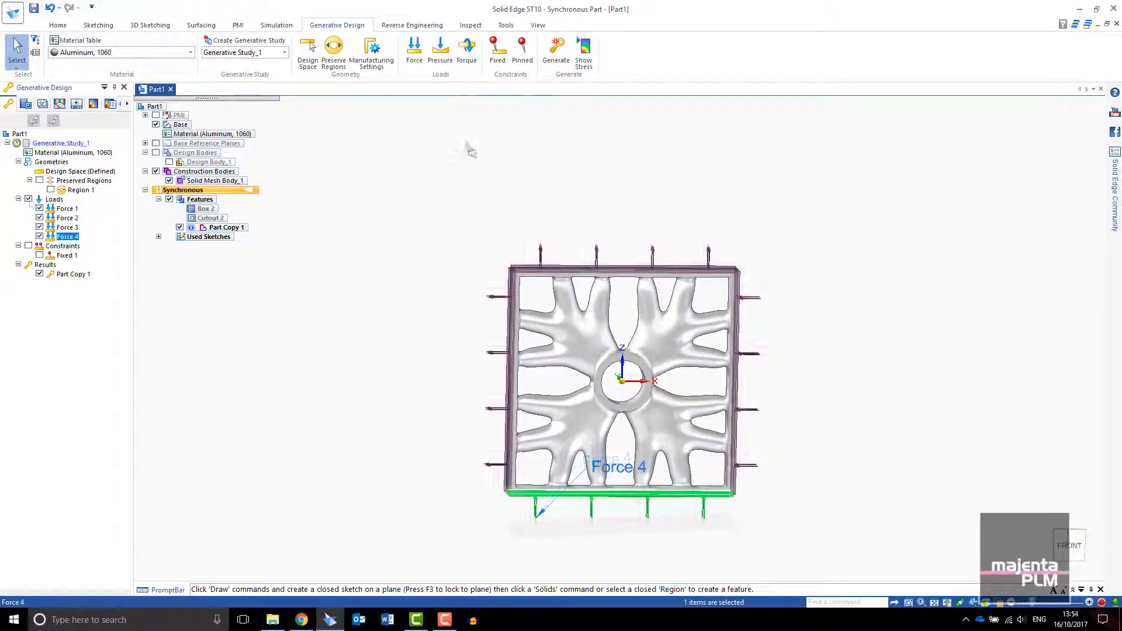
pyautogui.click(555, 50)
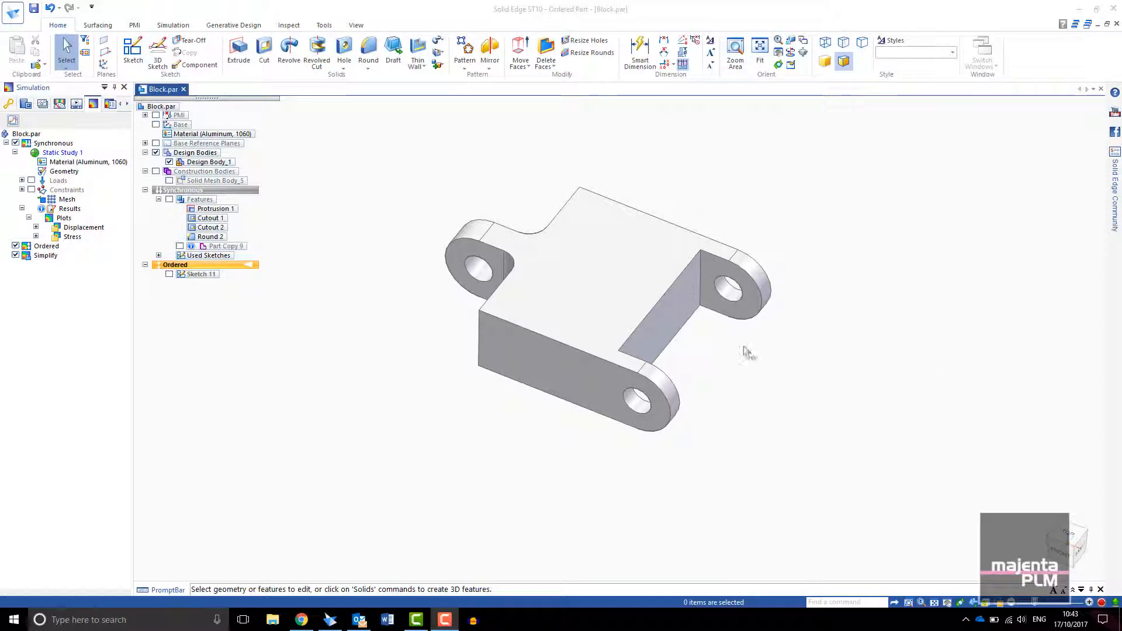
# Display the connector block's static study Von Mises stress contour from Simulation Results.
pyautogui.click(173, 24)
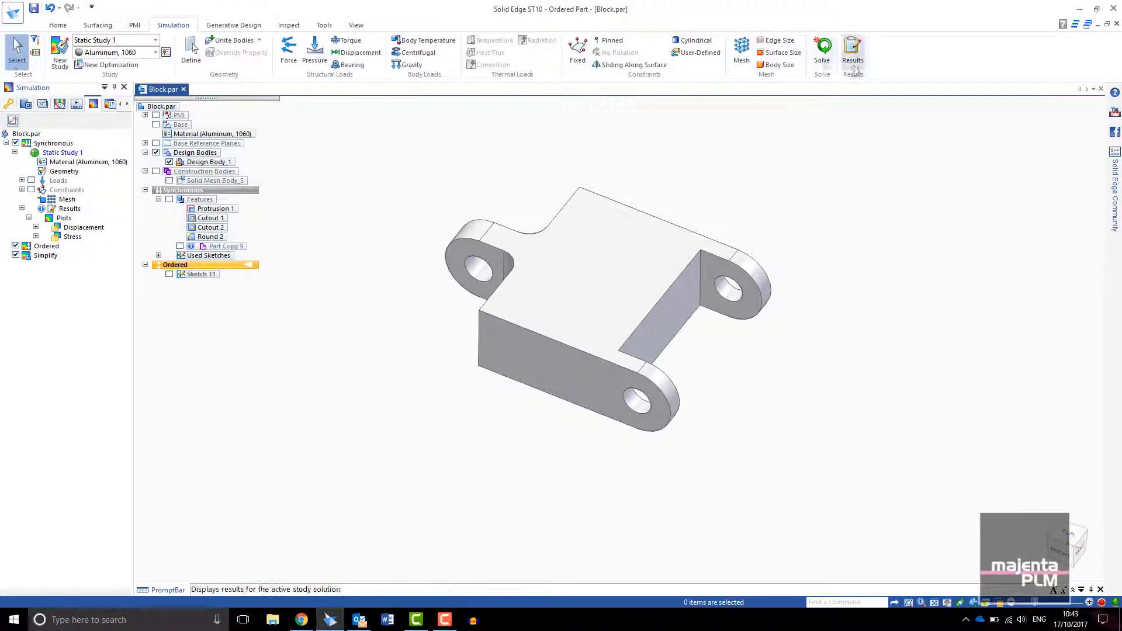
pyautogui.click(852, 54)
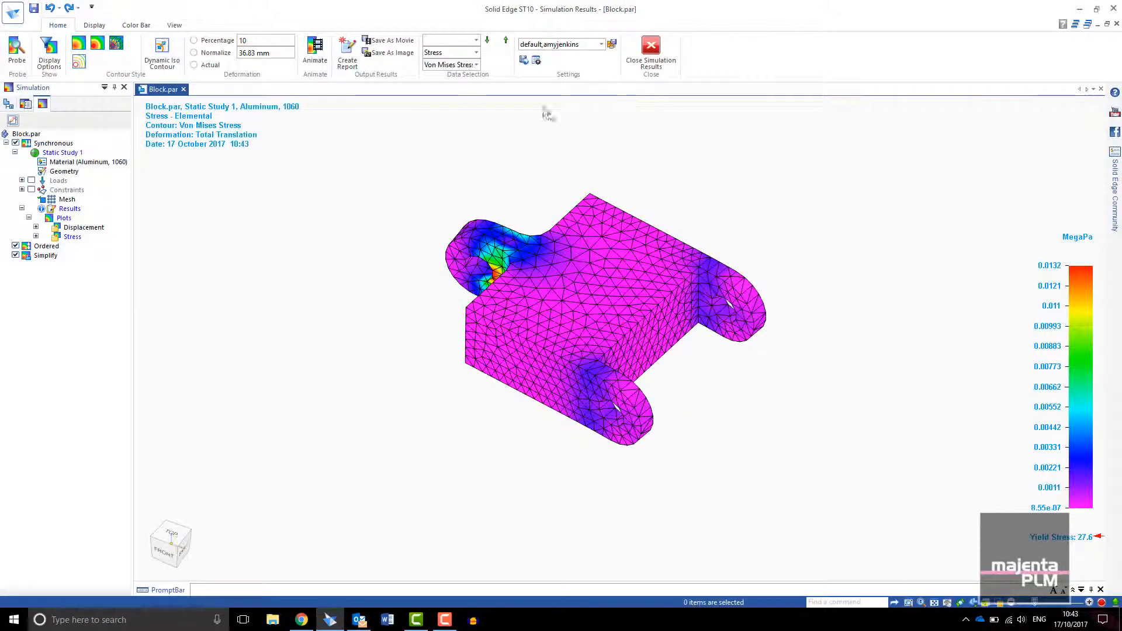
pyautogui.click(315, 44)
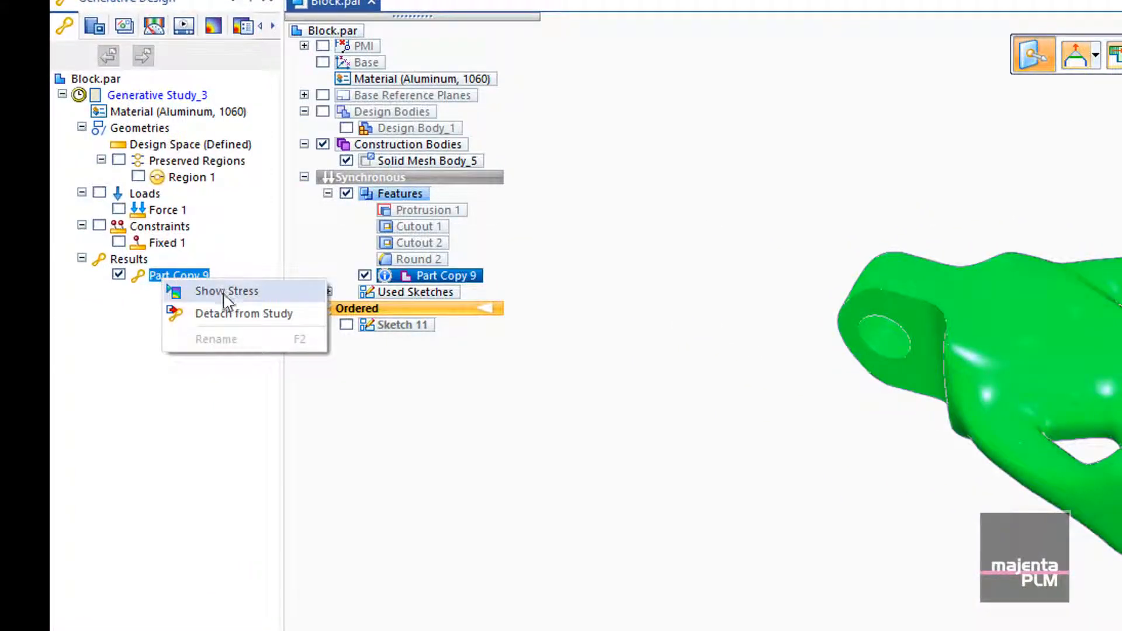
# Detach Part Copy 9 from Generative Study_3, then bring up Solid Mesh Body_5's options.
pyautogui.click(226, 290)
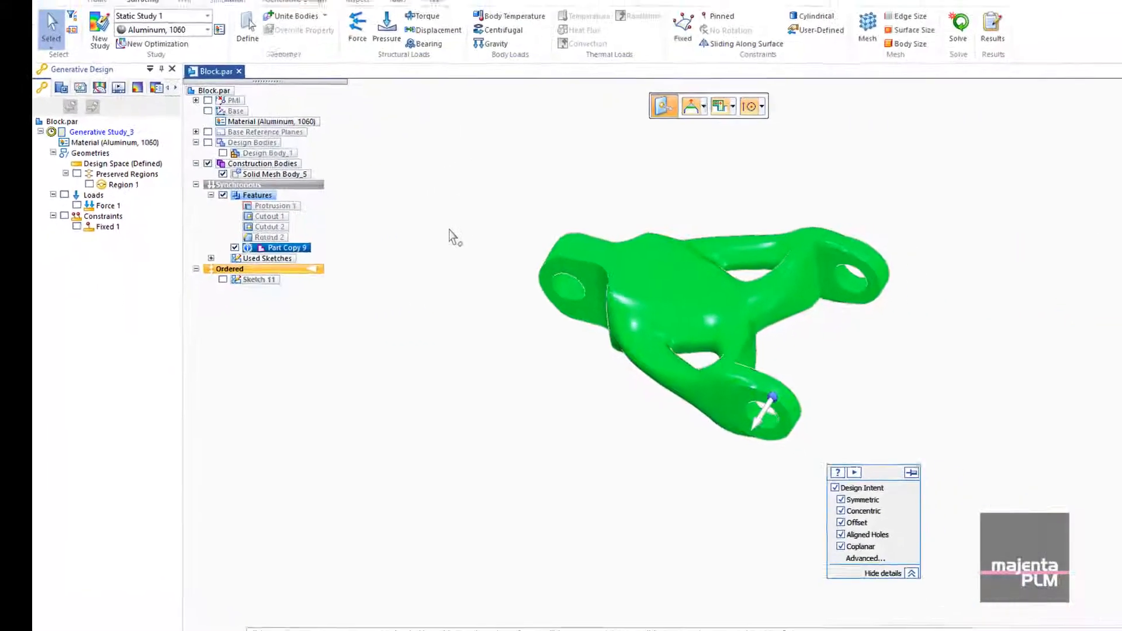
pyautogui.rightClick(272, 174)
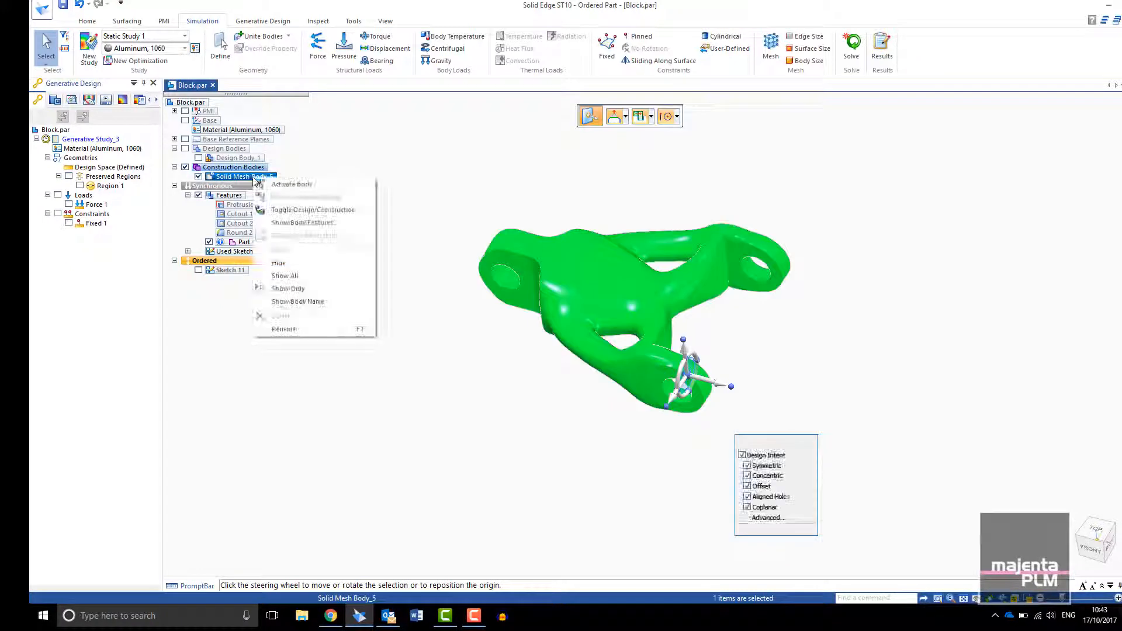